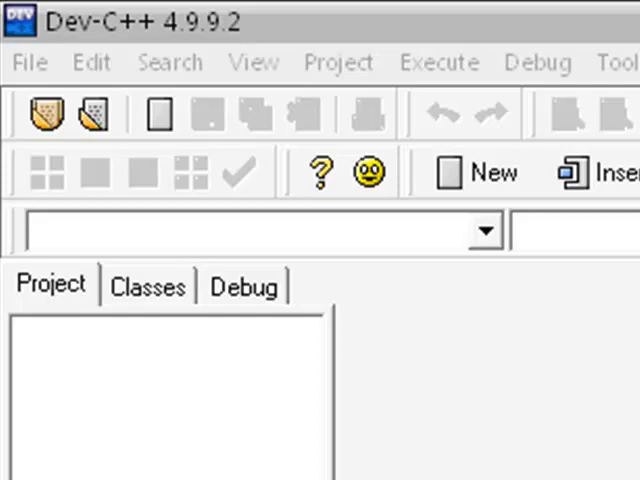
pyautogui.moveTo(432, 258)
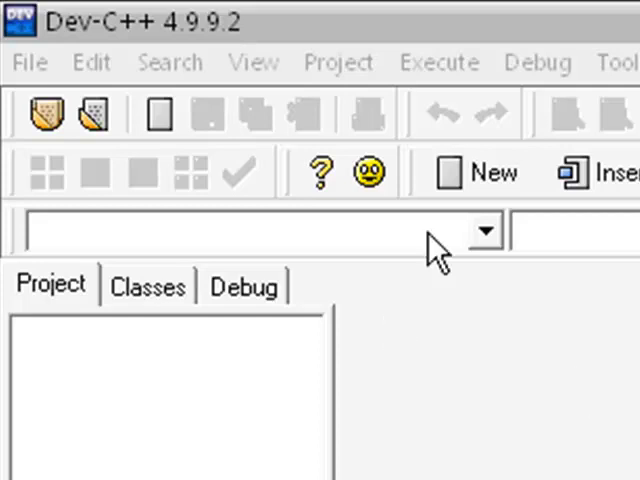
pyautogui.moveTo(470, 200)
pyautogui.write('#include <io')
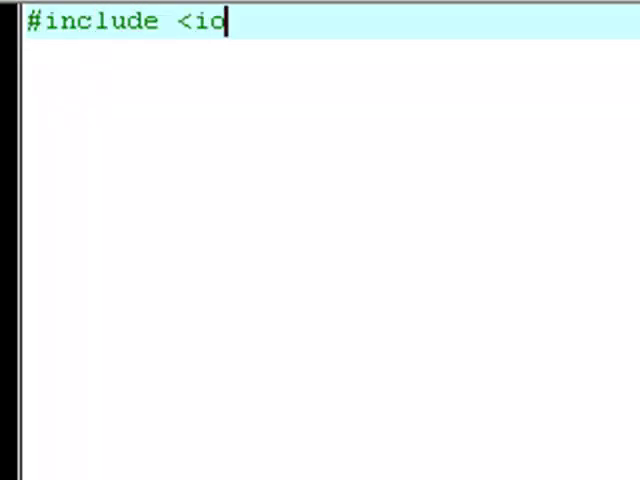
# Write #include <iostream>, using namespace std;, and int main() containing system("pause");
pyautogui.write('stream<')
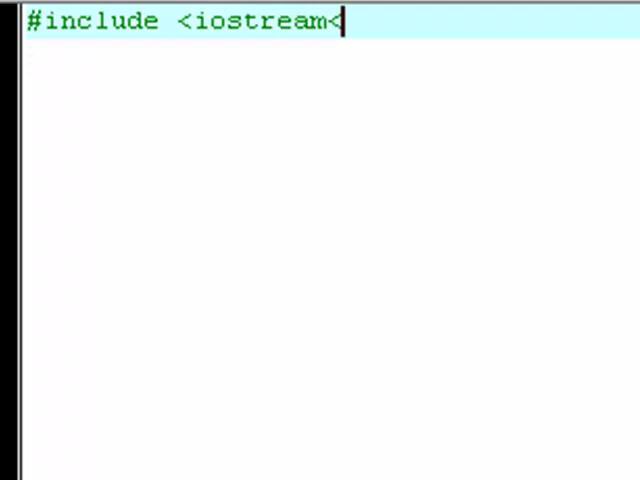
pyautogui.write('>')
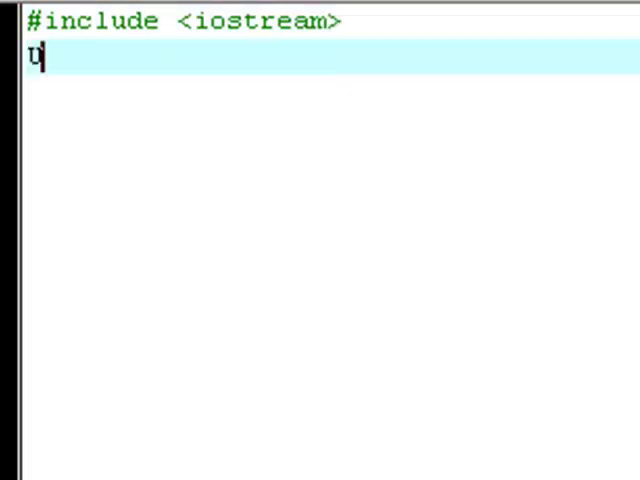
pyautogui.write('SI')
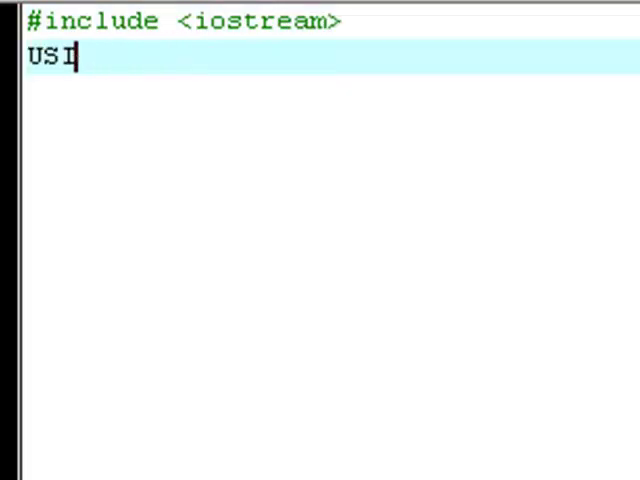
pyautogui.write('ng name')
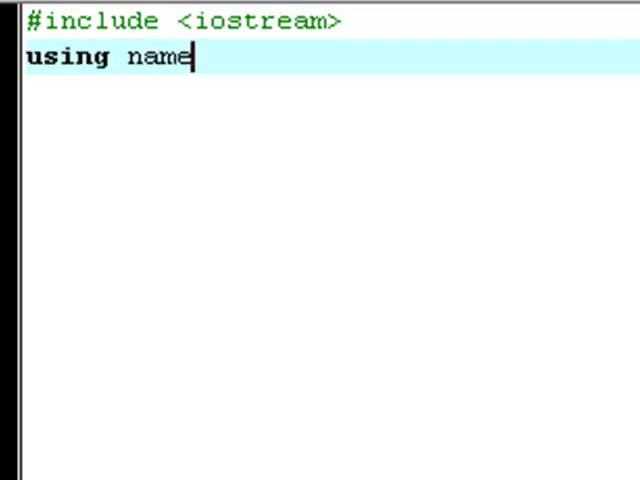
pyautogui.write('space std;')
pyautogui.write('int main(')
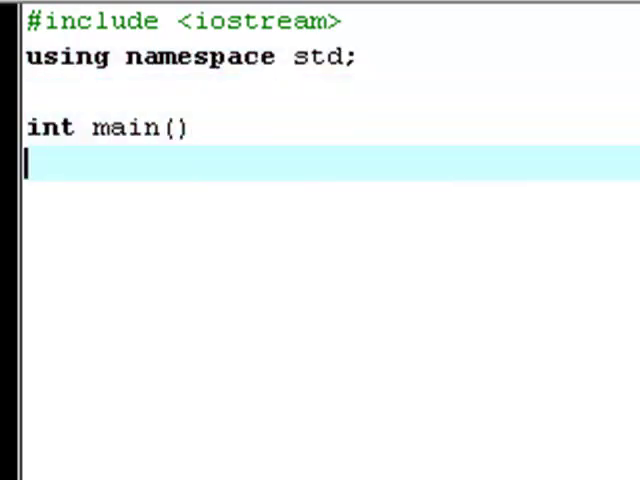
pyautogui.write('{')
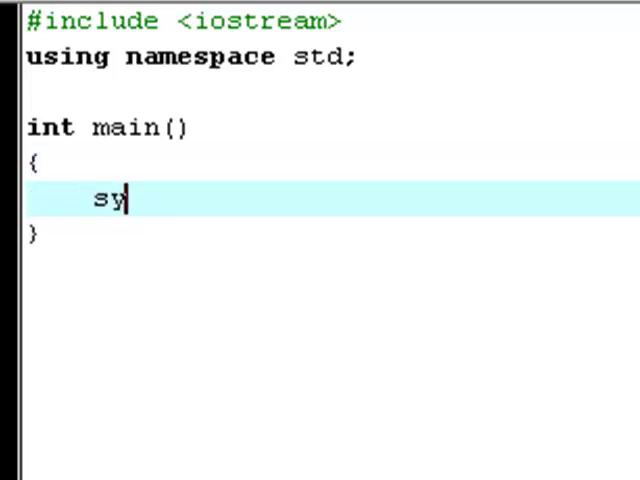
pyautogui.write('stem("pa')
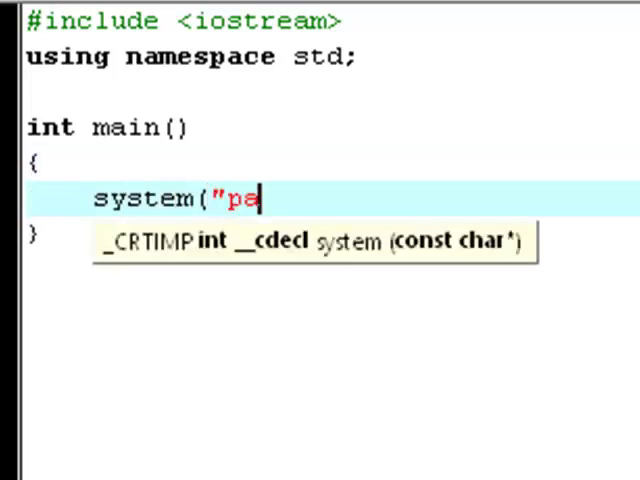
pyautogui.write('use");')
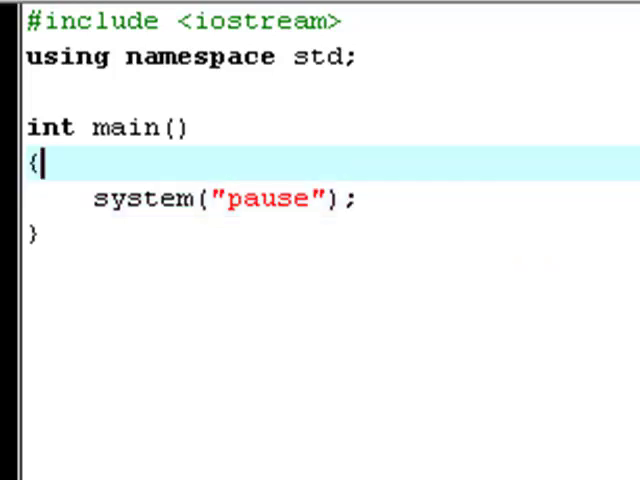
# Add a global declaration bool x = true; above int main()
pyautogui.press('Return')
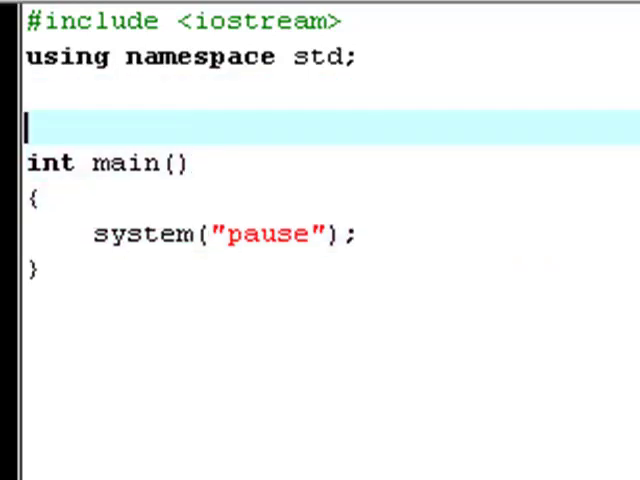
pyautogui.write('bool')
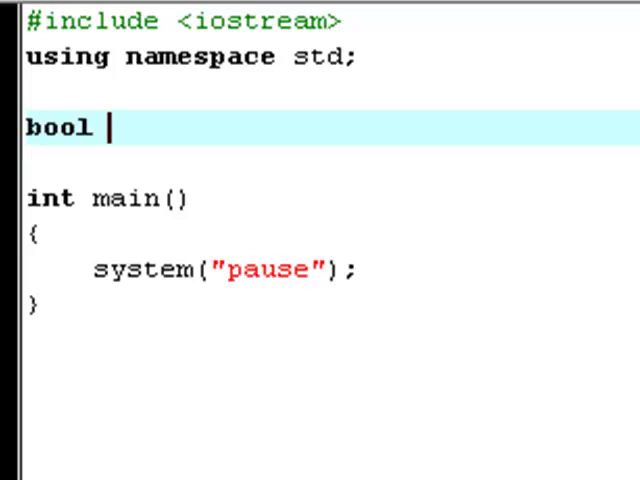
pyautogui.write('x = true;')
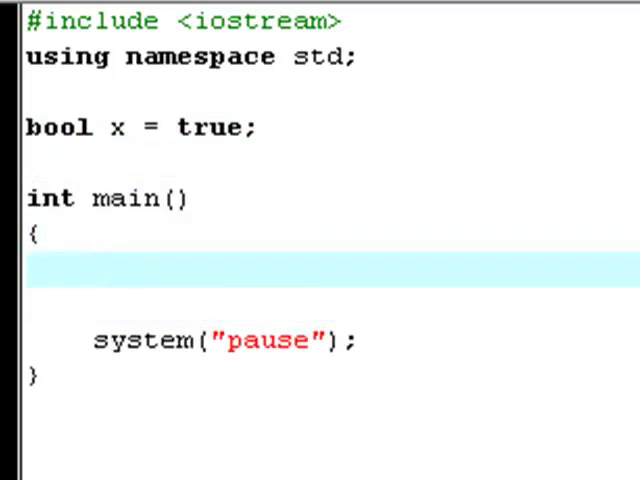
# Write x ? cout << "Correct!" << endl : cout << "Incorrect!" << endl; inside main
pyautogui.write('x ?')
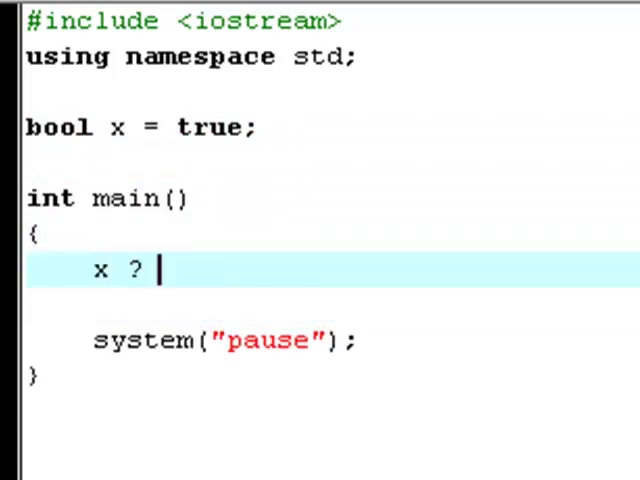
pyautogui.write('cout <<')
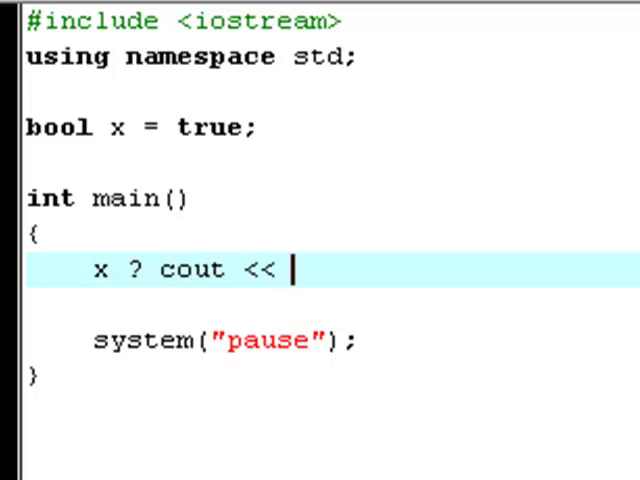
pyautogui.write('""')
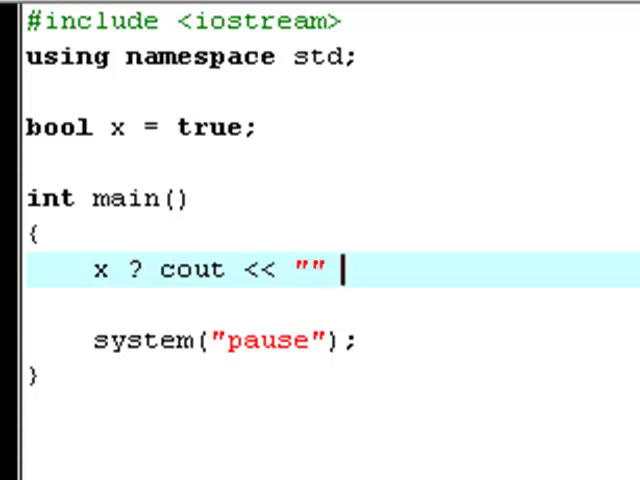
pyautogui.write('<<')
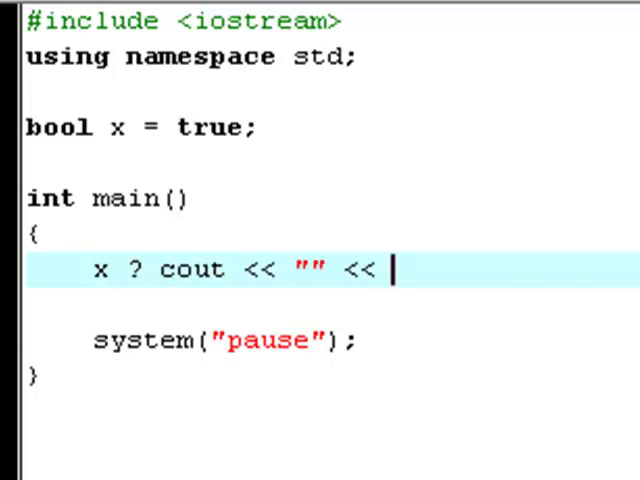
pyautogui.write('endl')
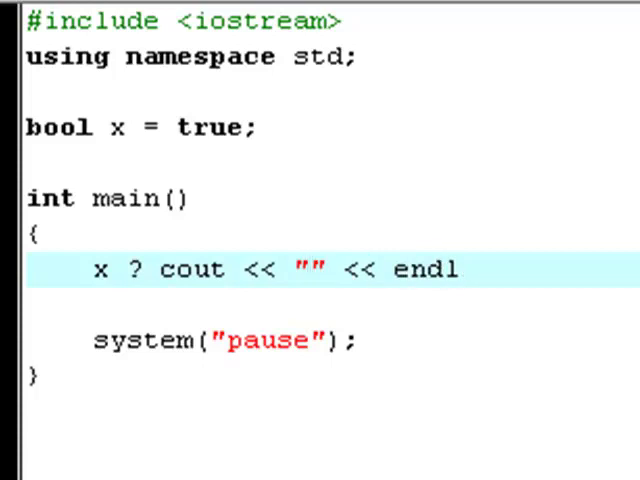
pyautogui.write('Cor')
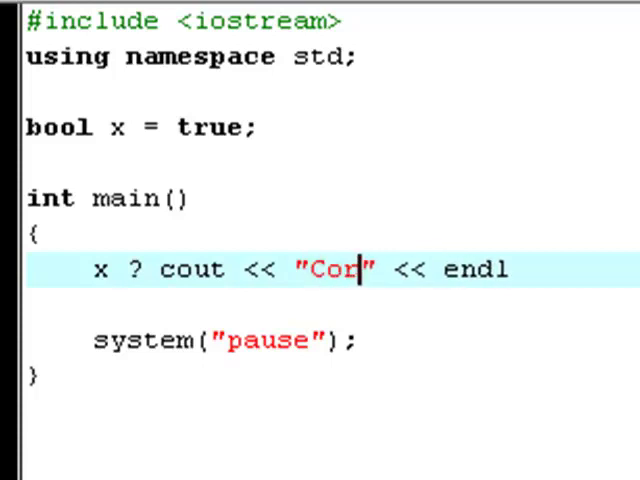
pyautogui.write('rect!"')
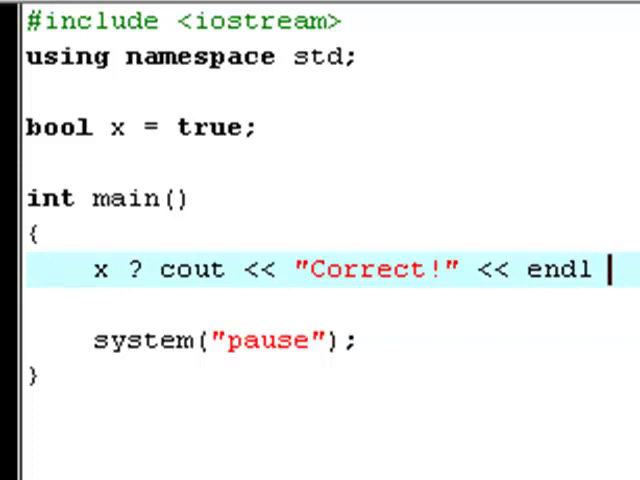
pyautogui.write(': cout <<')
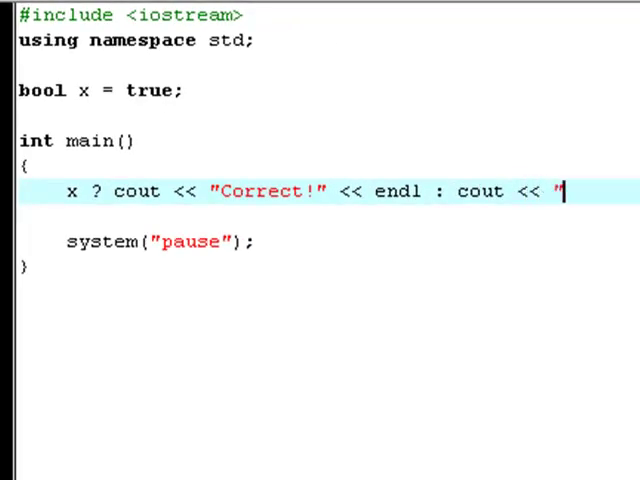
pyautogui.write('Incorrect!')
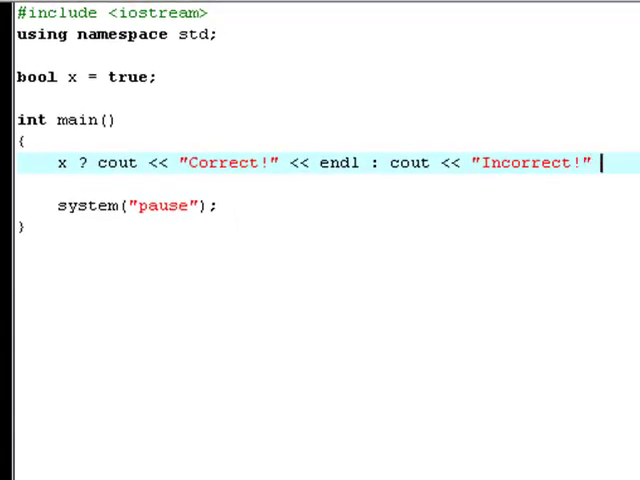
pyautogui.write('<< endl;')
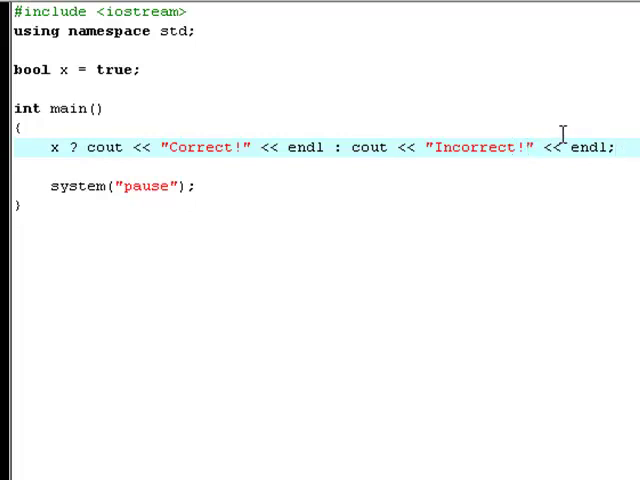
pyautogui.moveTo(67, 147)
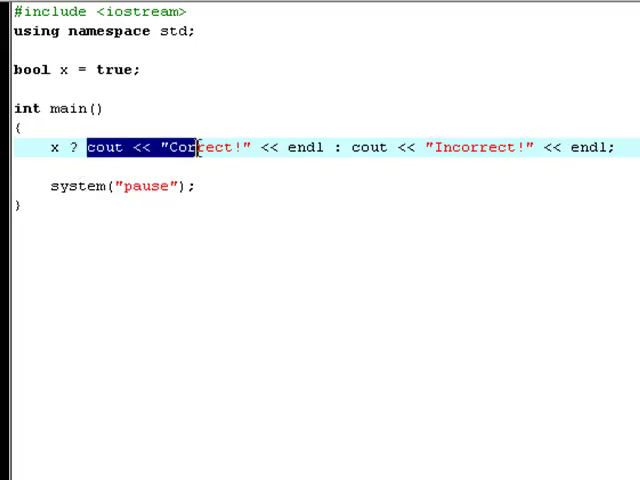
pyautogui.moveTo(200, 147); pyautogui.dragTo(320, 147)
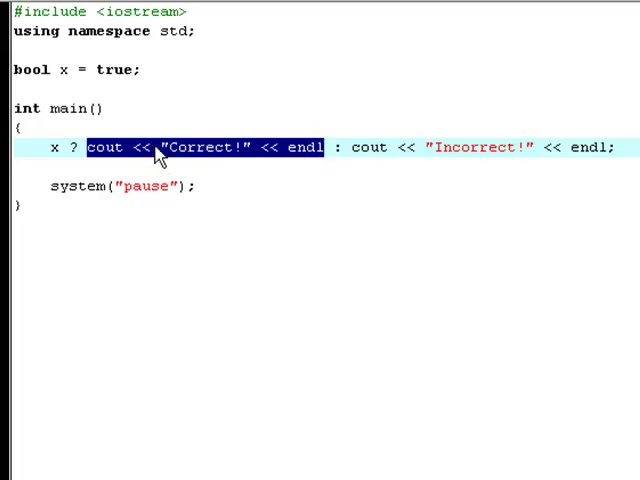
pyautogui.moveTo(320, 150)
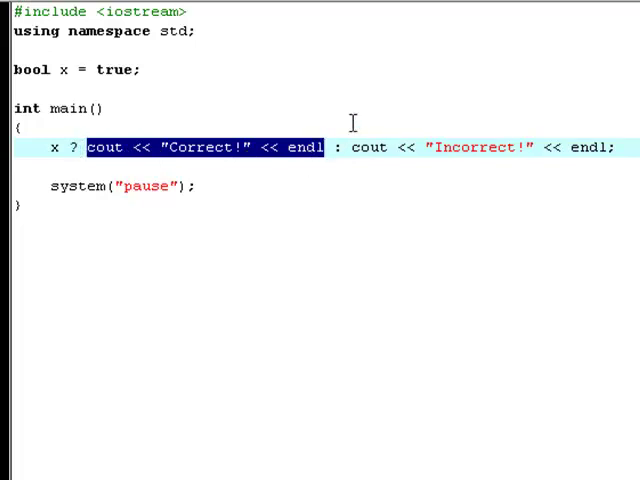
pyautogui.moveTo(368, 145)
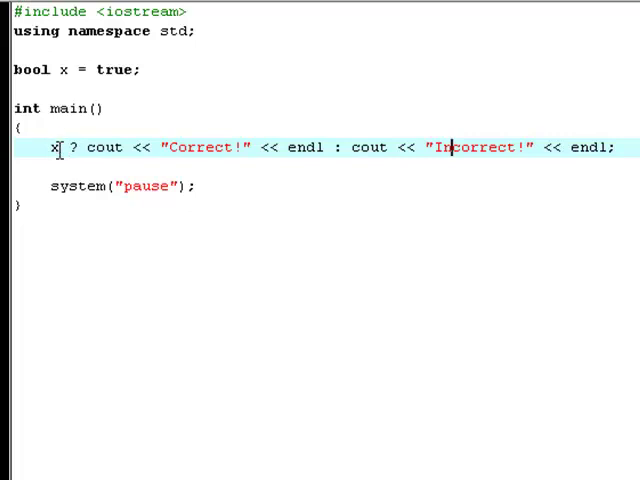
pyautogui.moveTo(128, 147)
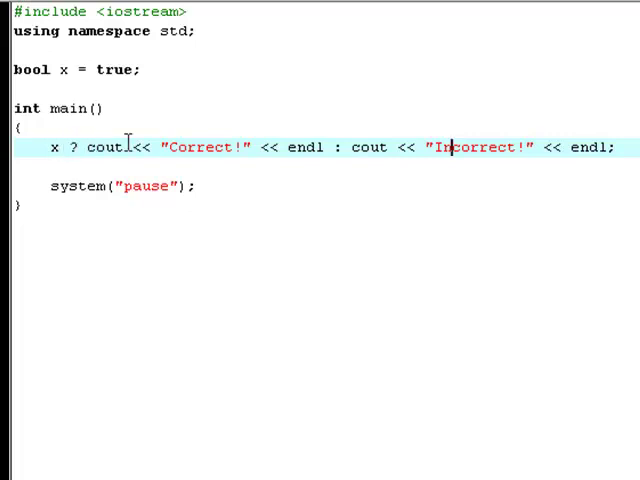
pyautogui.moveTo(273, 147)
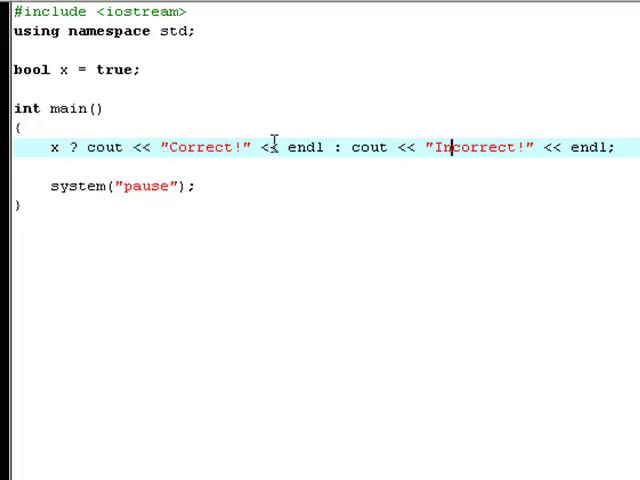
pyautogui.moveTo(475, 133)
pyautogui.write('Cond')
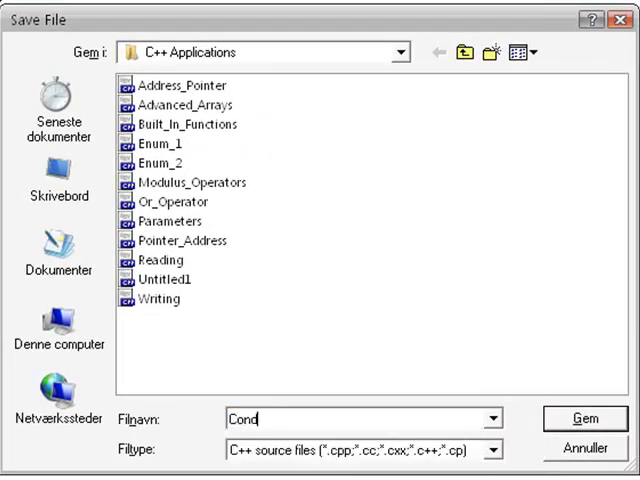
# Save the file as Conditional_Operators in the C++ Applications folder
pyautogui.write('itional_')
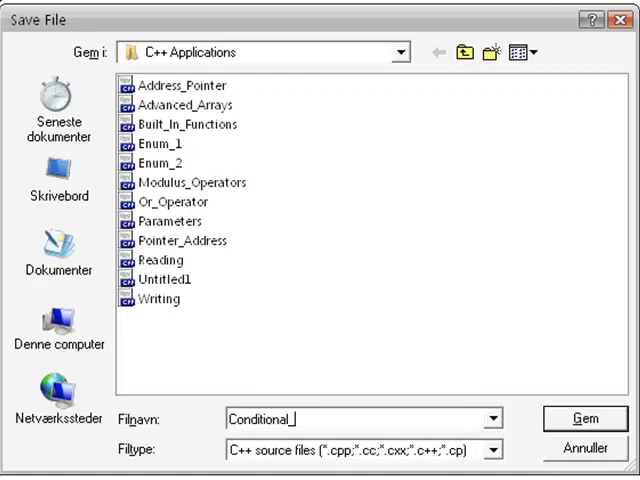
pyautogui.write('Operators')
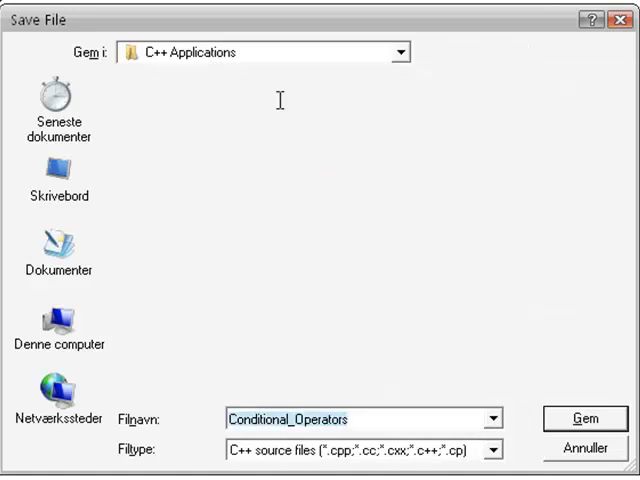
pyautogui.click(583, 419)
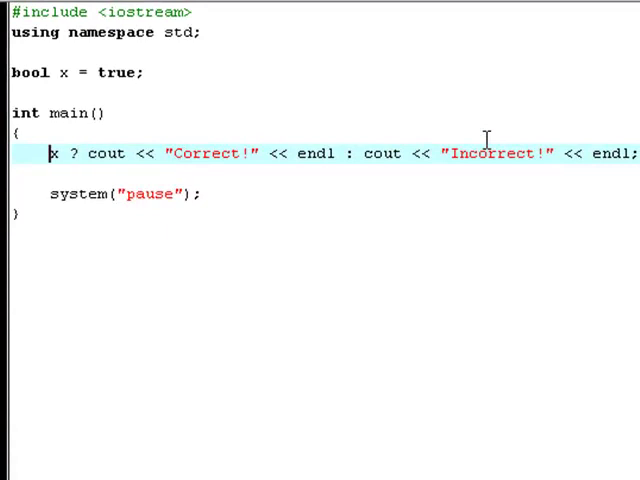
# Insert ! before x so the ternary condition reads !x
pyautogui.write('!')
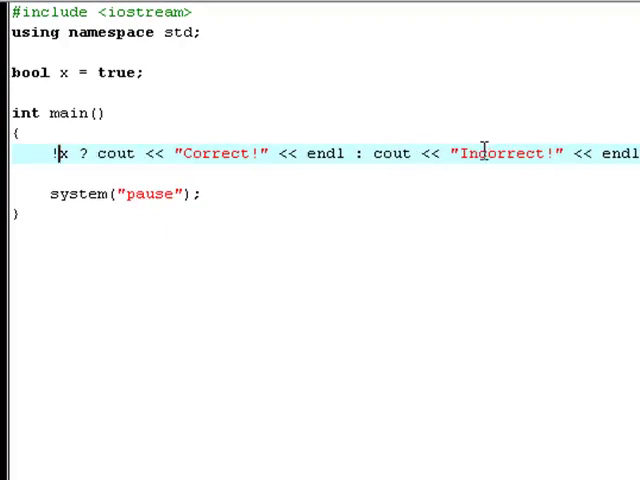
pyautogui.moveTo(455, 190)
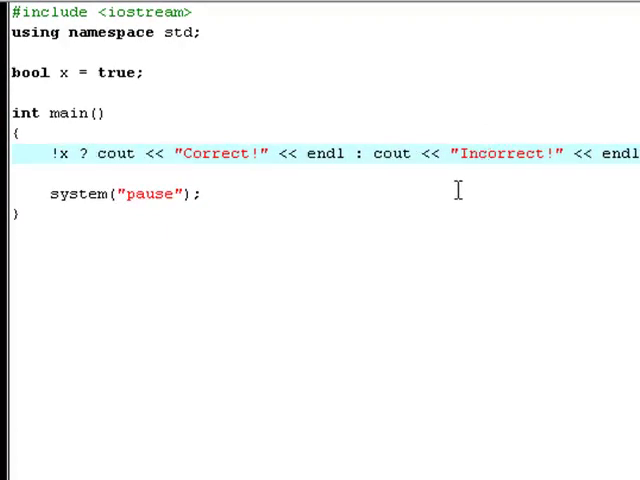
pyautogui.moveTo(295, 130)
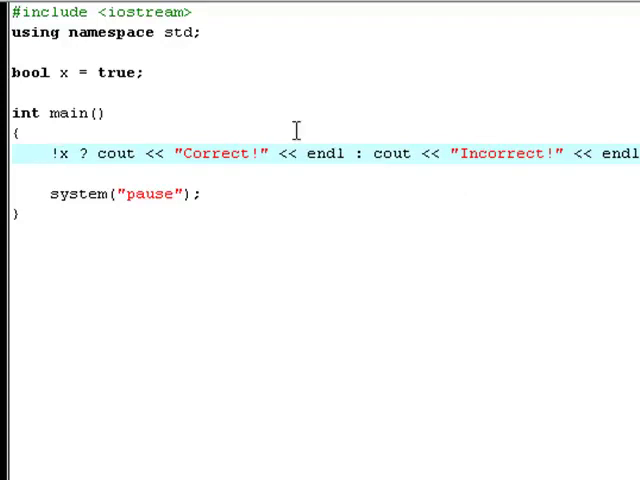
pyautogui.moveTo(383, 160)
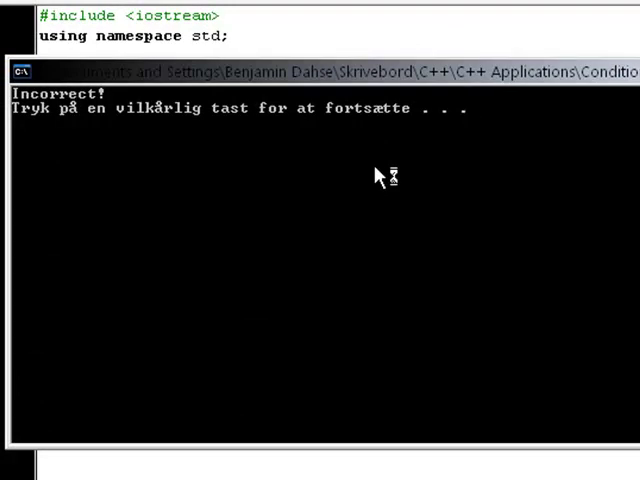
pyautogui.moveTo(352, 175)
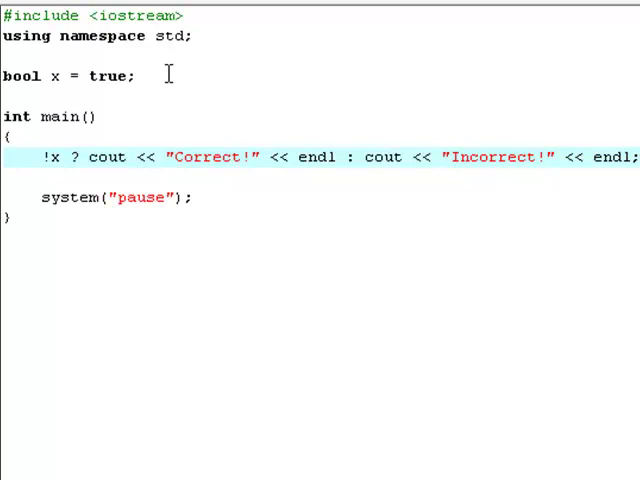
# Add int y = 10 below the bool line and change the ternary condition to y == 10
pyautogui.press('Enter')
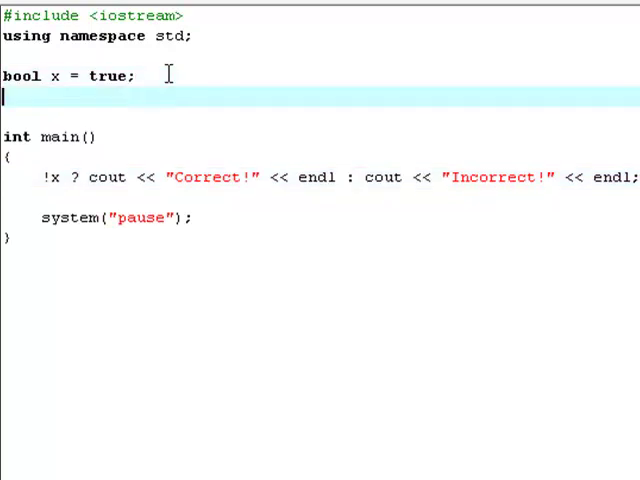
pyautogui.write('i')
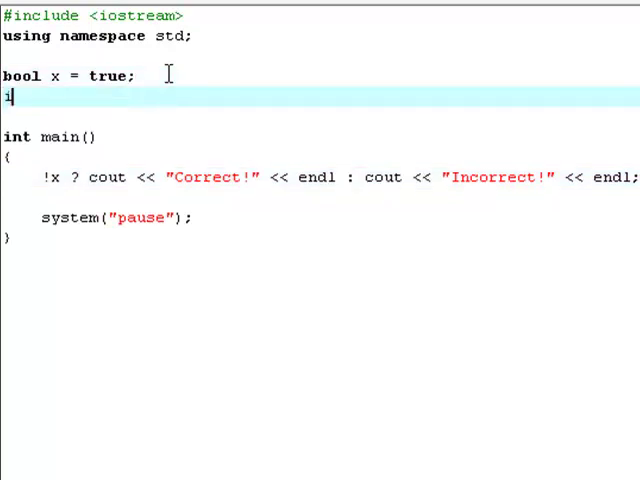
pyautogui.write('int y = 10;')
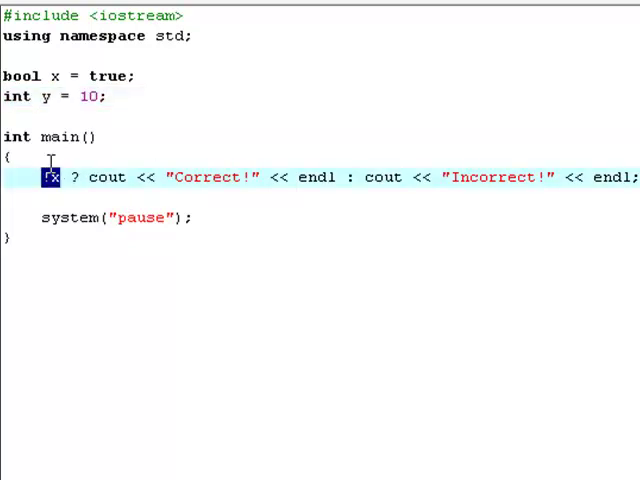
pyautogui.write('y == 10')
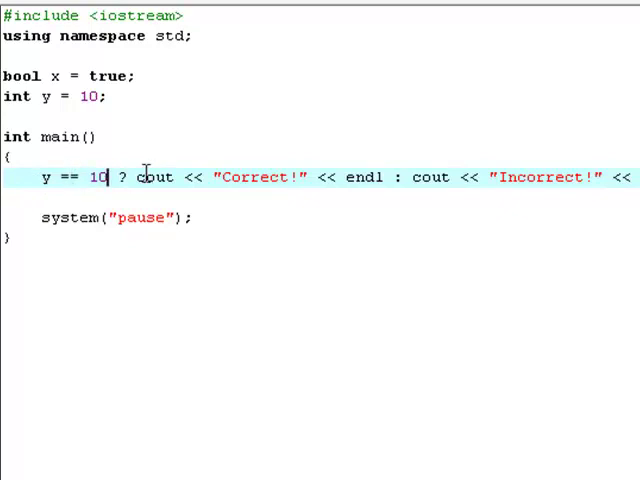
pyautogui.moveTo(131, 177); pyautogui.dragTo(311, 177)
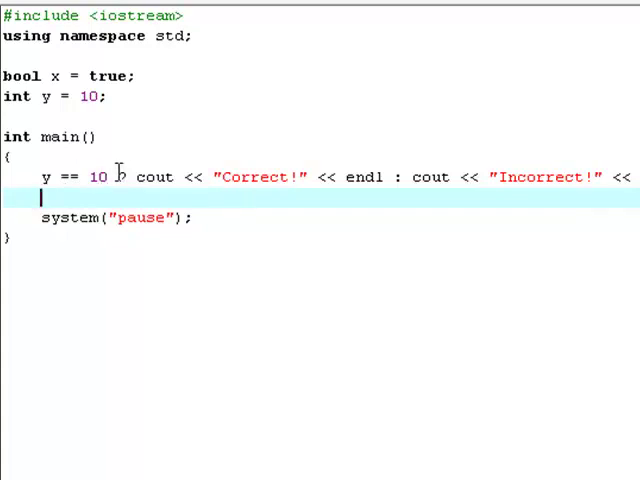
# Highlight the condition, cout and the Correct! branch, then change the condition to y == 9
pyautogui.moveTo(110, 177); pyautogui.dragTo(38, 177)
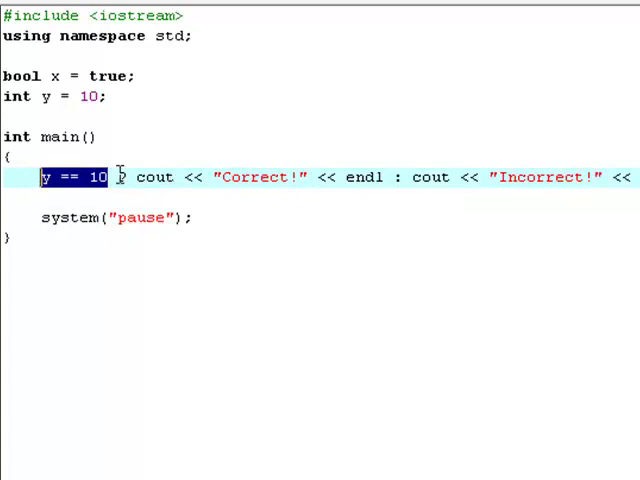
pyautogui.doubleClick(150, 177)
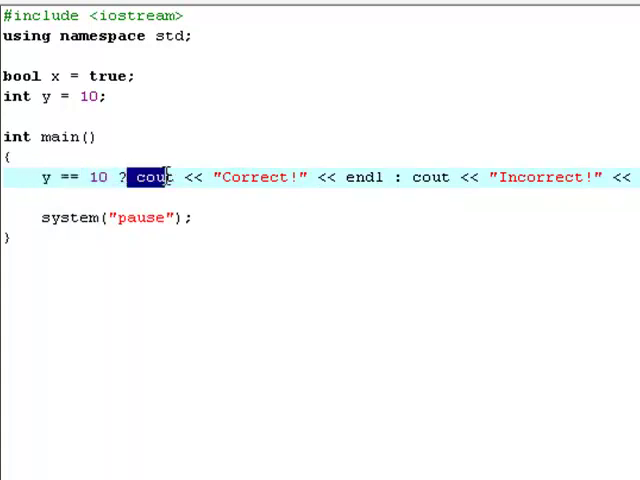
pyautogui.moveTo(148, 177); pyautogui.dragTo(383, 177)
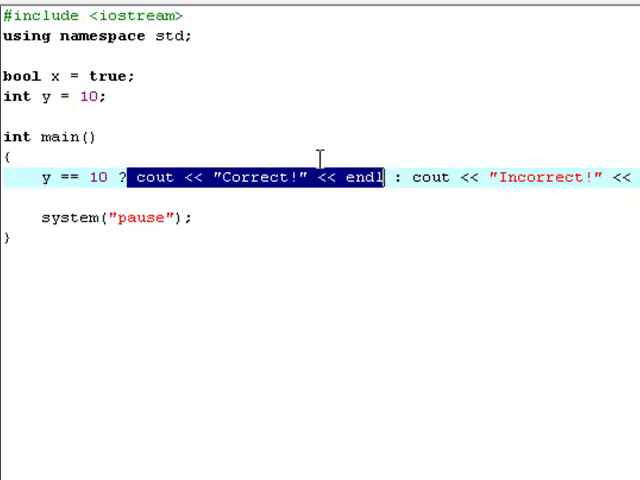
pyautogui.moveTo(275, 190)
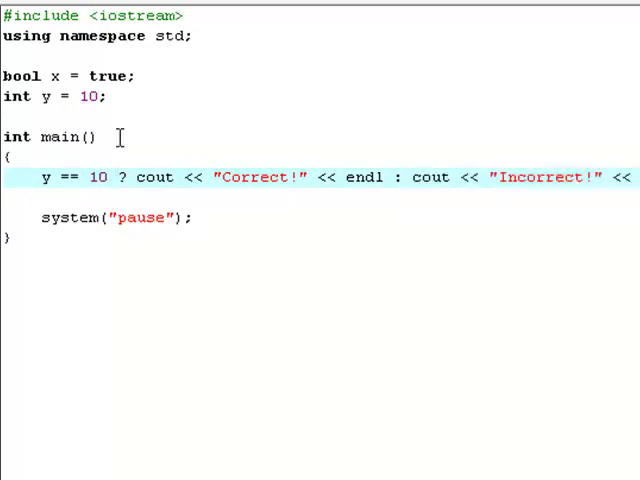
pyautogui.write('9')
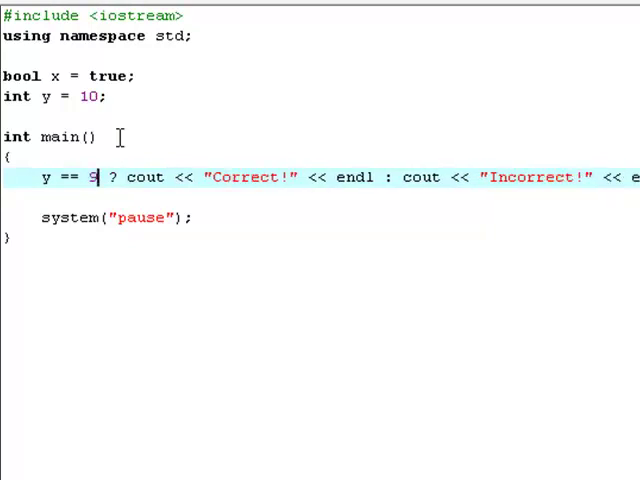